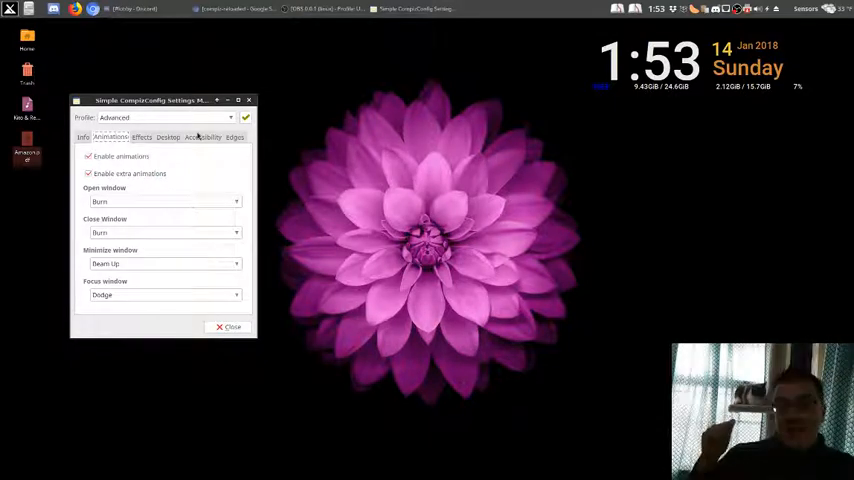
mouse_move(141, 140)
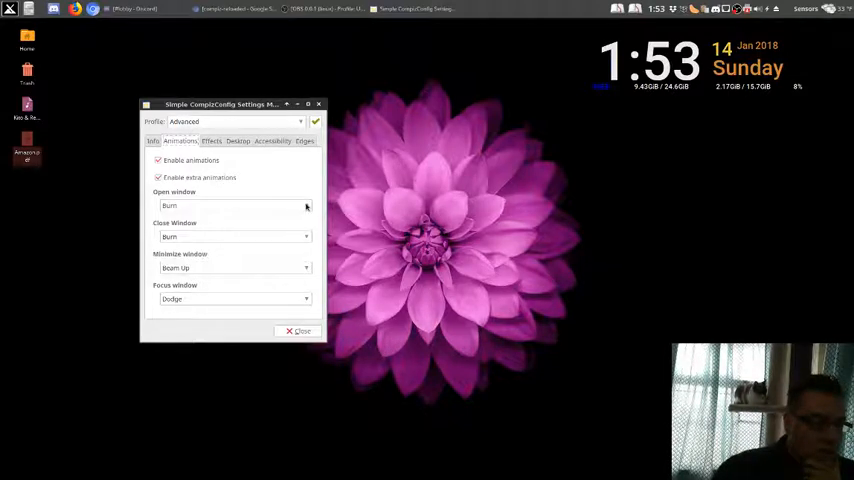
- Try Airplane as the open-window animation and preview it on the Chromium window
left_click(235, 205)
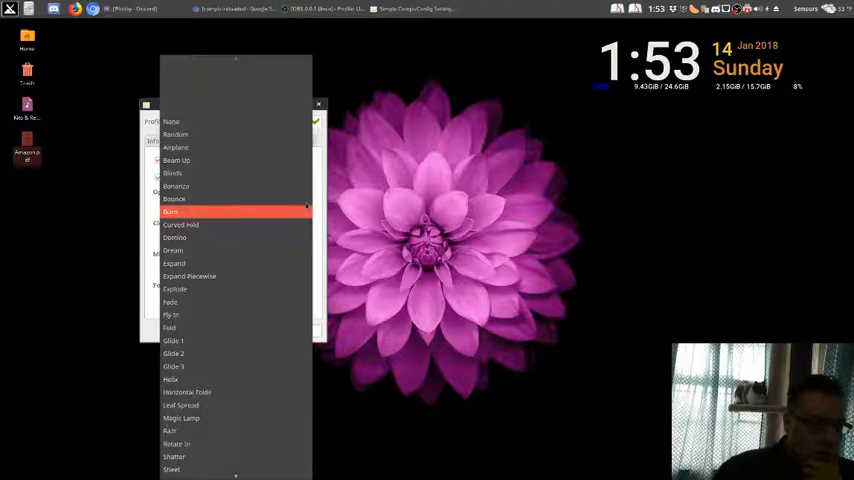
left_click(170, 212)
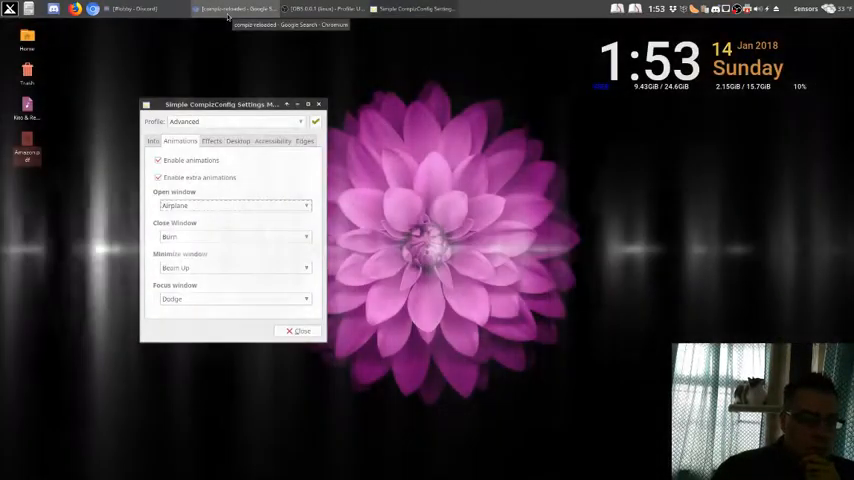
left_click(234, 205)
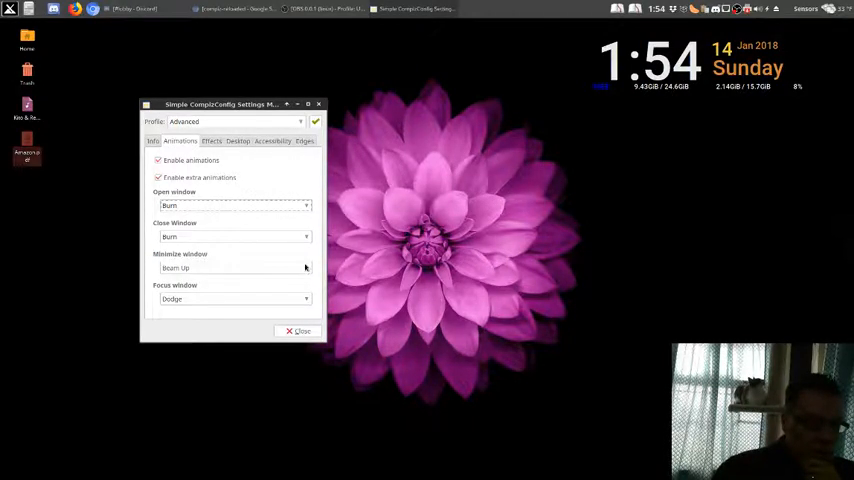
- Try Airplane and Bonanza for minimize and close animations, leaving minimize on Burn
left_click(235, 268)
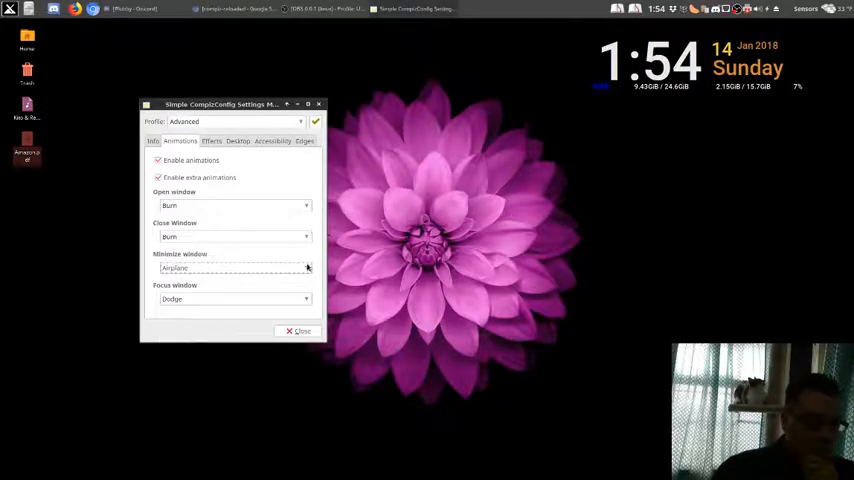
left_click(233, 268)
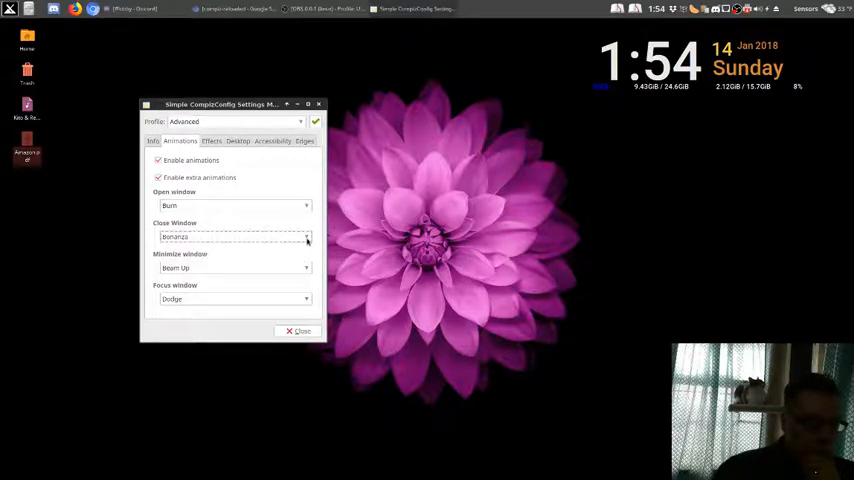
left_click(305, 237)
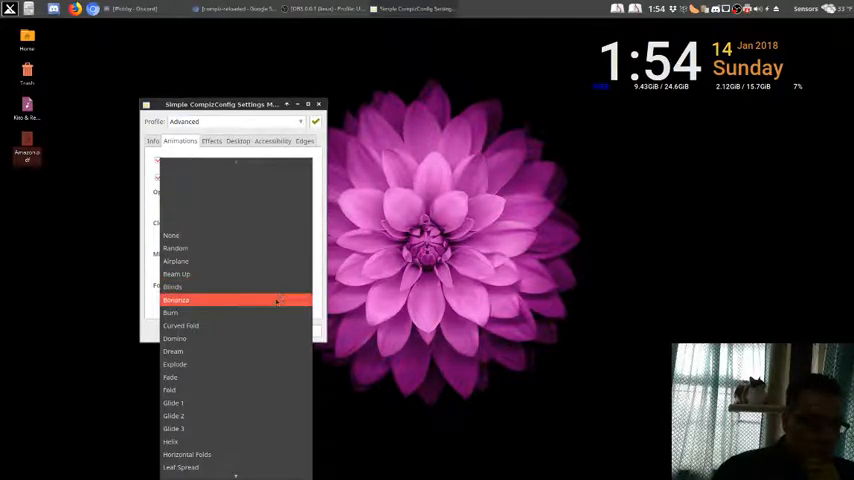
left_click(175, 300)
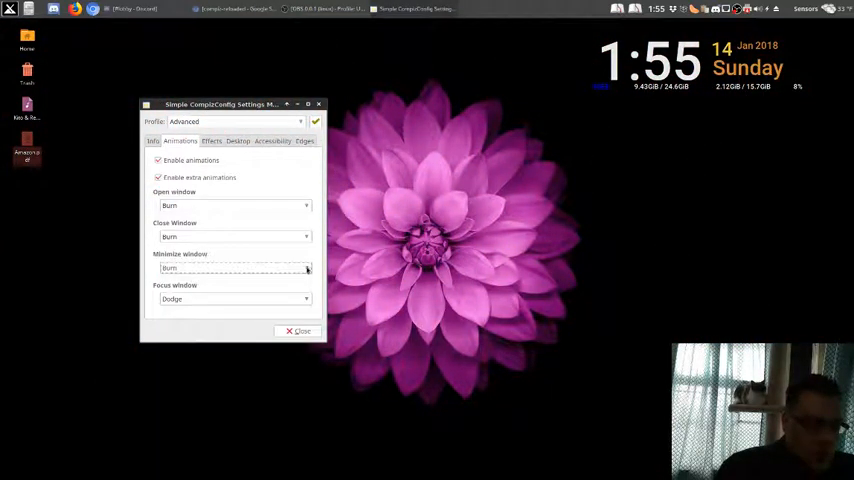
- Preview Curved Fold, Explode and Fade minimize animations on Chromium, ending with Fold
left_click(235, 268)
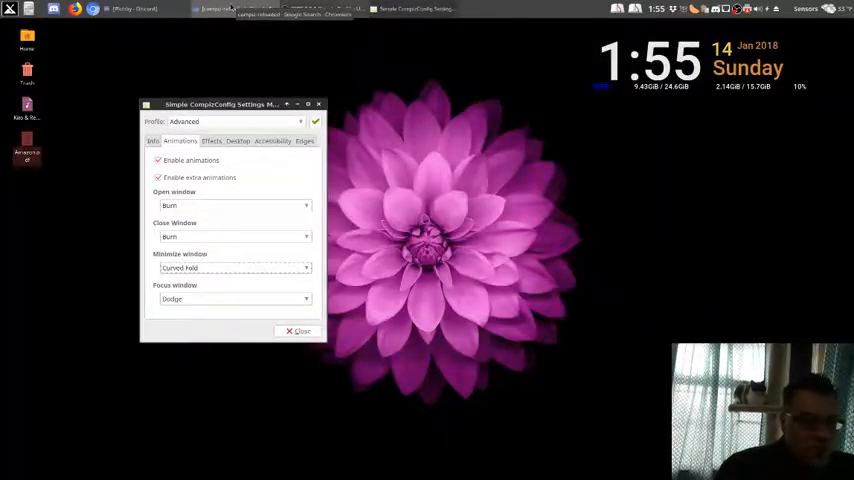
left_click(235, 268)
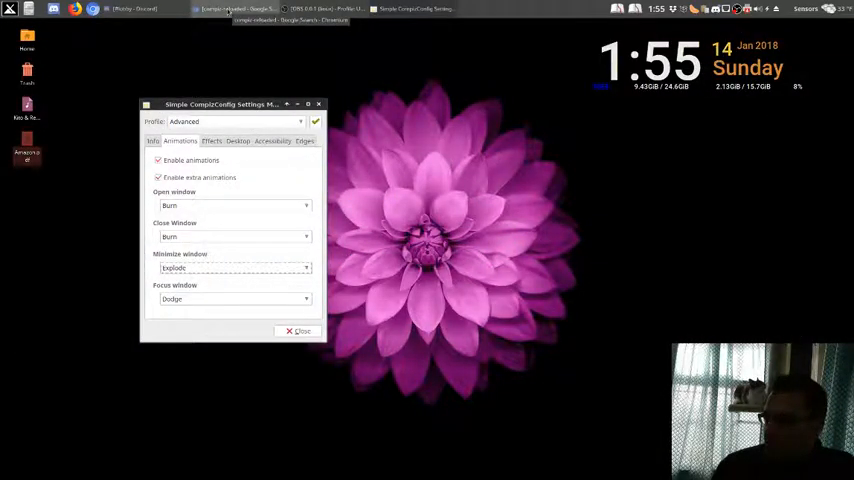
left_click(230, 9)
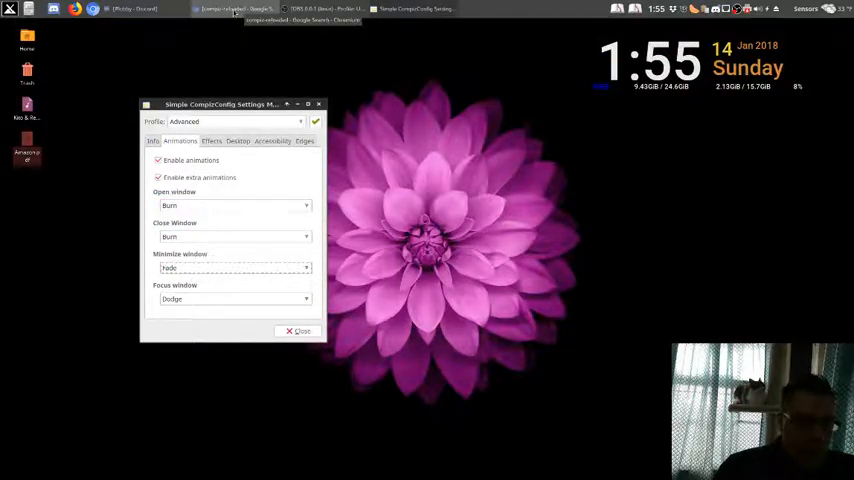
left_click(235, 267)
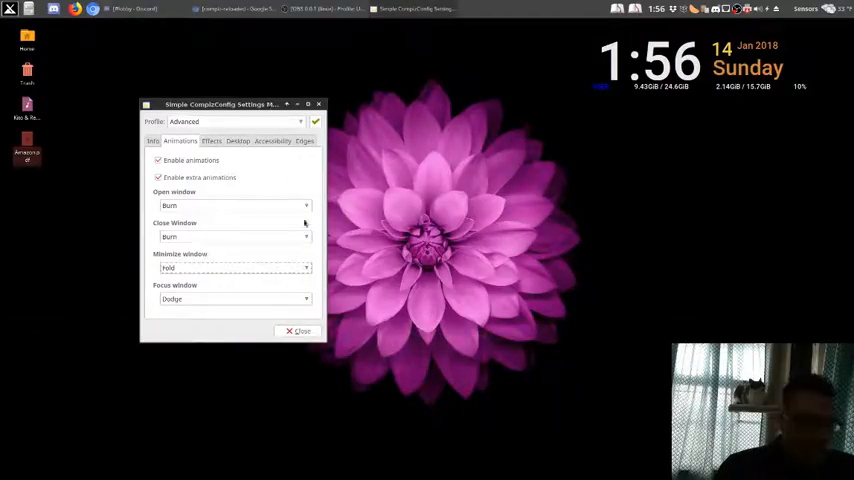
- Choose Glide 3 from the Minimize window animation list
left_click(234, 268)
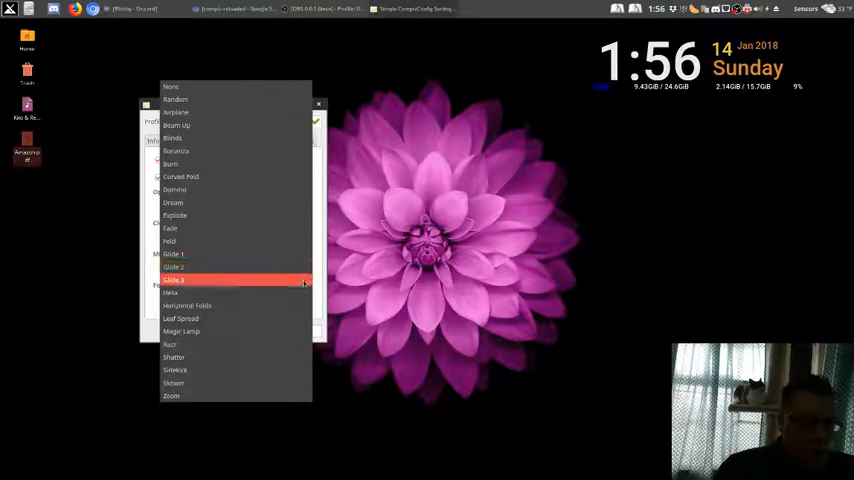
left_click(173, 280)
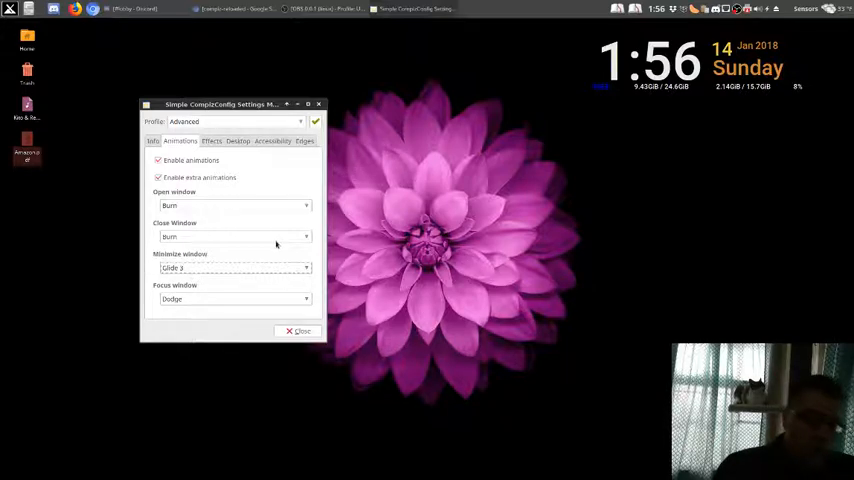
mouse_move(260, 222)
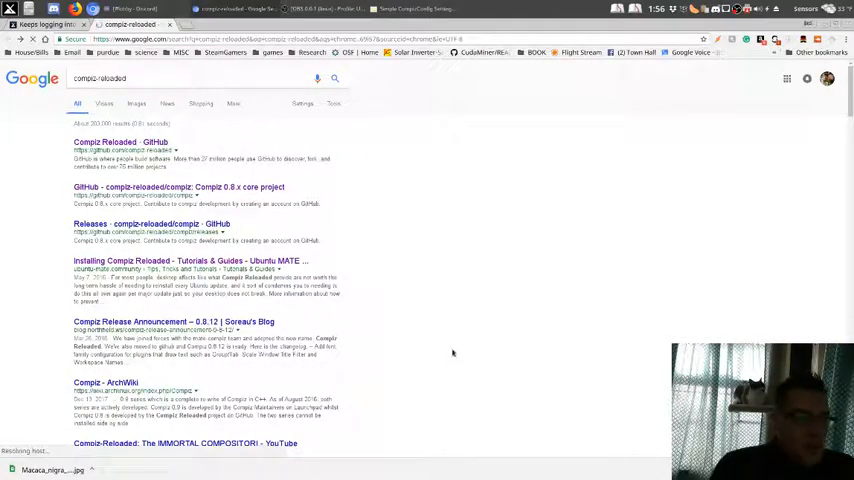
- Restore the Chromium compiz-reloaded search window to preview the Glide 3 effect
left_click(120, 142)
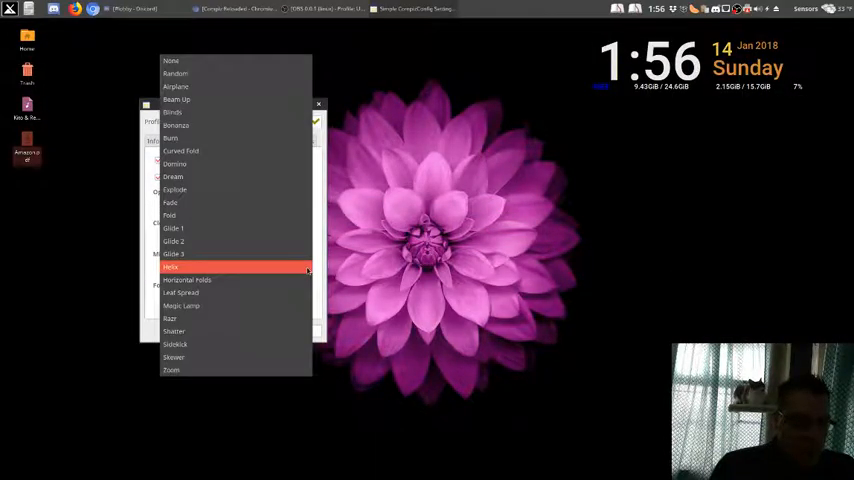
- Preview Leaf Spread and Shatter minimize animations on the browser, ending with Zoom
left_click(186, 280)
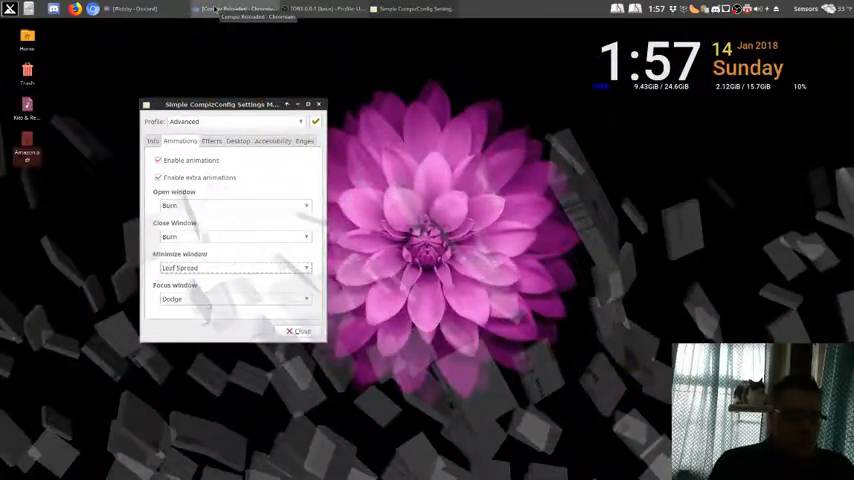
left_click(235, 268)
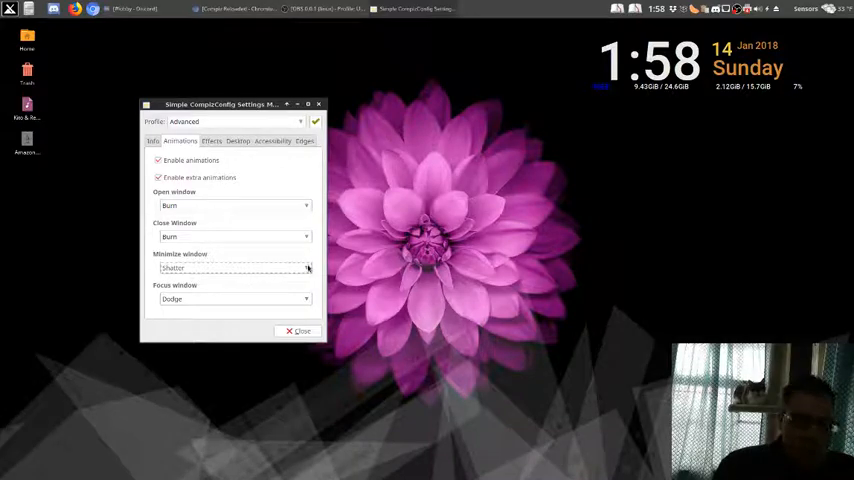
left_click(235, 268)
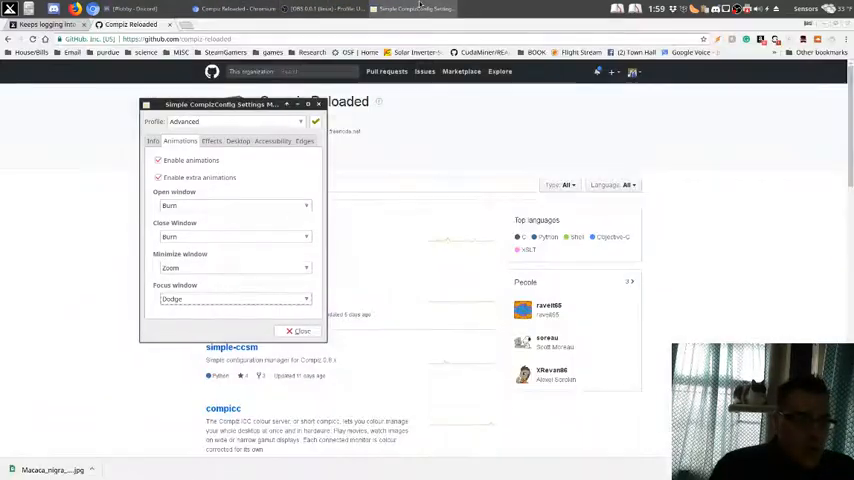
- Shrink Chromium to a smaller window, preview the Wave focus animation, then restore Dodge
left_click_drag(225, 104, 535, 109)
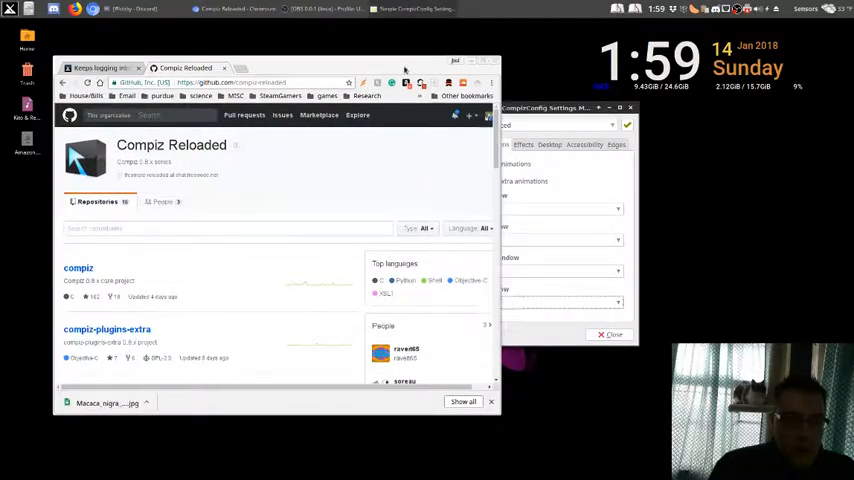
left_click(491, 144)
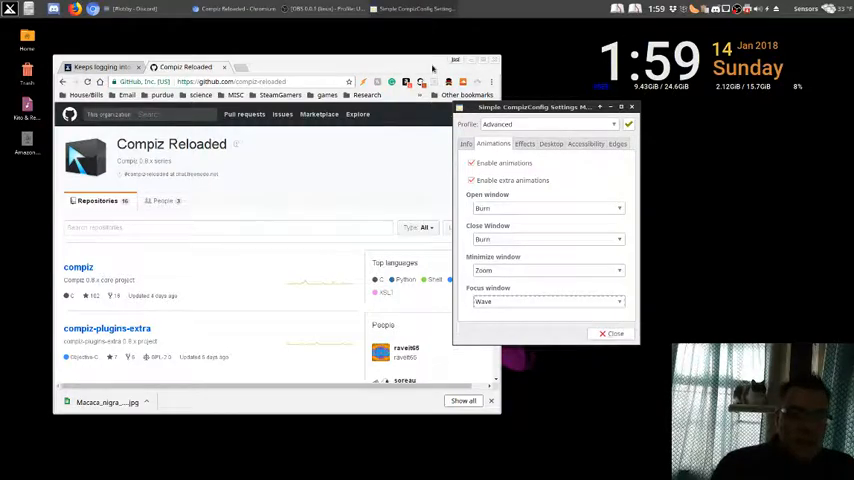
left_click(545, 270)
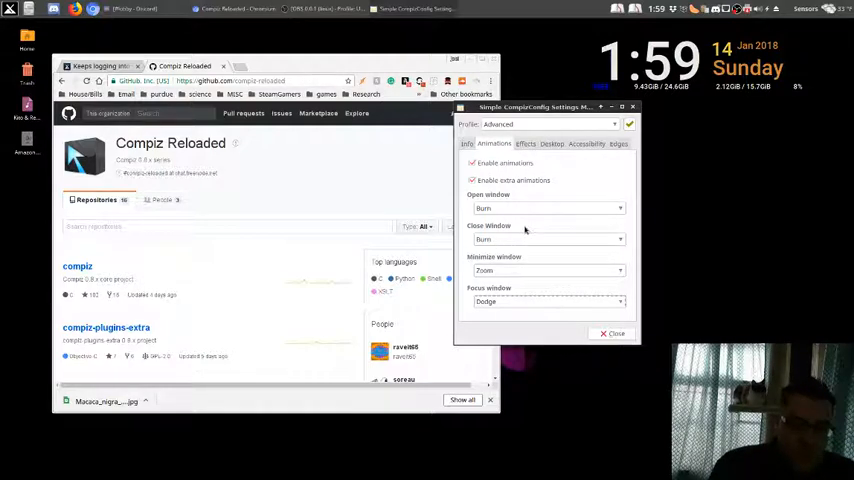
- Show Effects settings and preview Stack Window Switcher, returning to Shift Switcher (Cover)
left_click(525, 143)
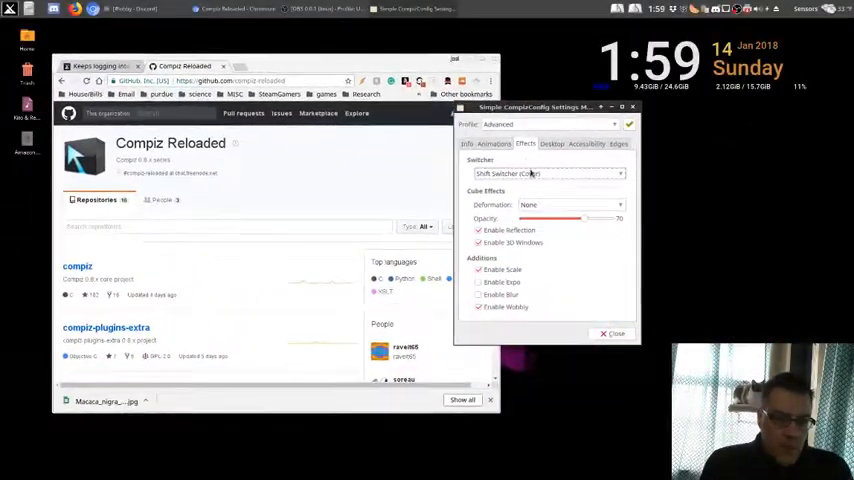
left_click(548, 174)
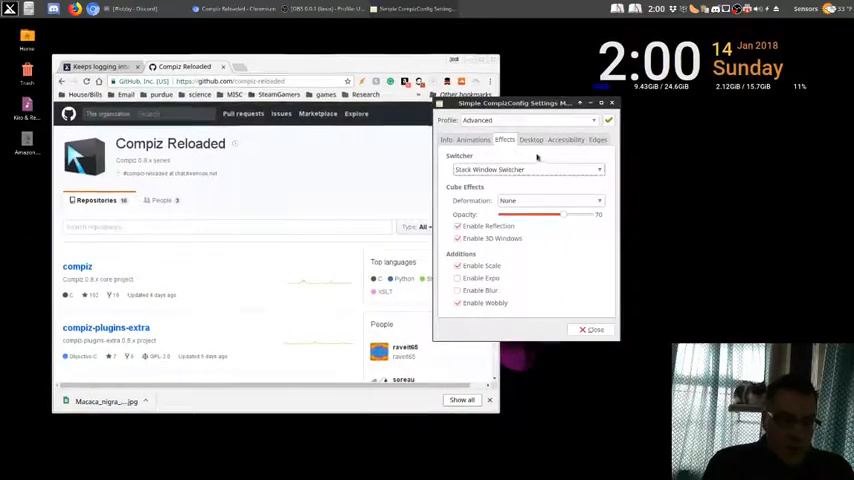
left_click(525, 169)
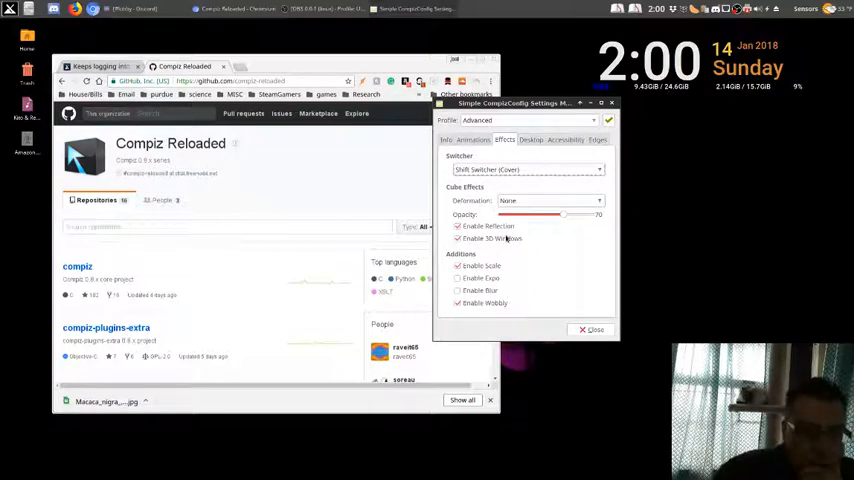
- Set cube deformation to Cylinder, toggle Enable Blur, and show the Desktop settings
left_click(550, 200)
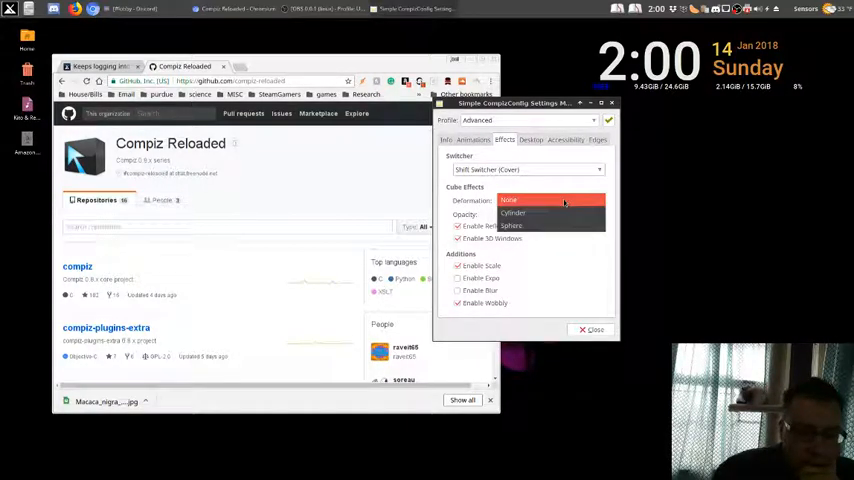
left_click(513, 213)
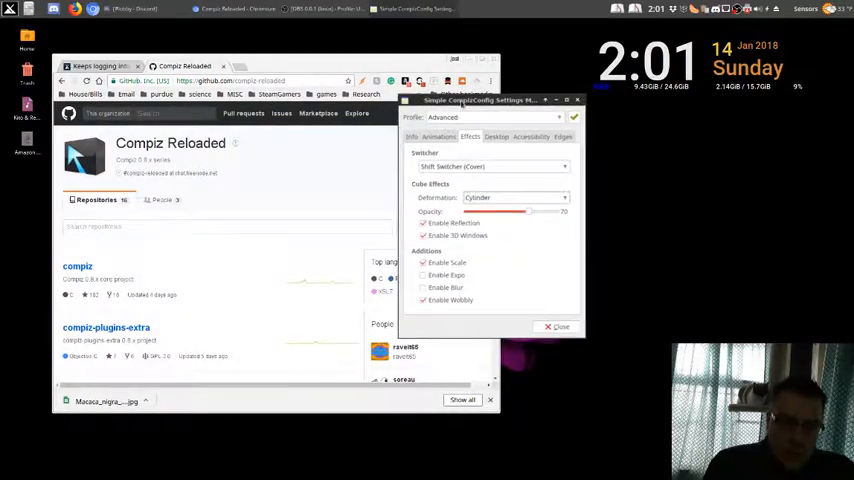
left_click(423, 288)
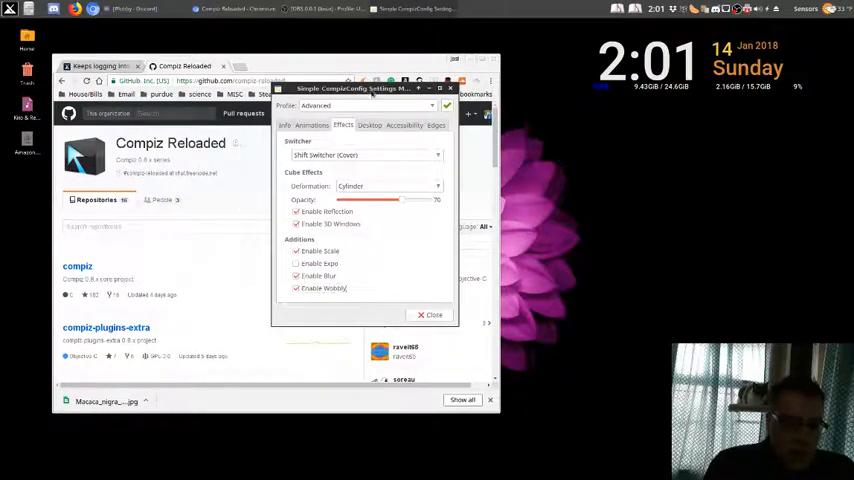
left_click(428, 314)
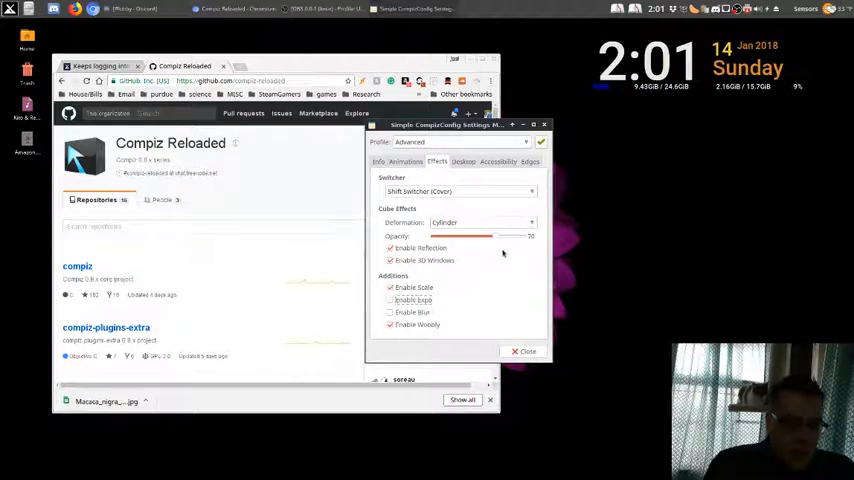
left_click(463, 161)
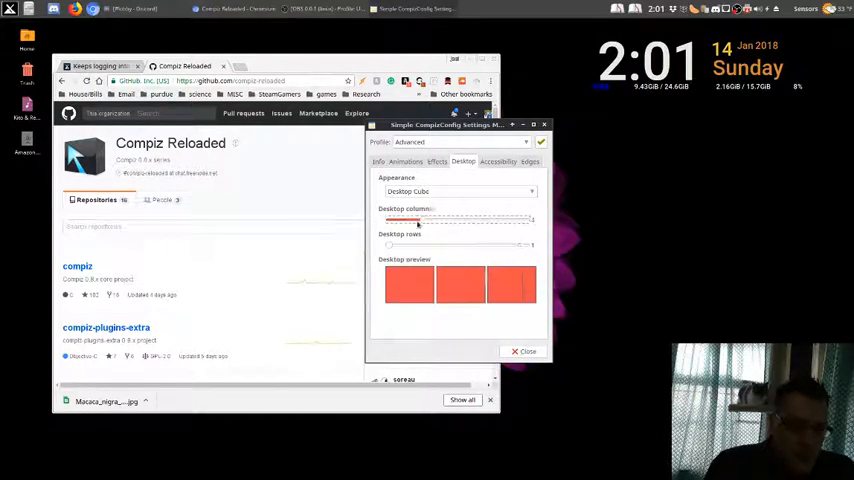
- View the Accessibility screen zoom settings, then the screen edge settings
left_click(498, 161)
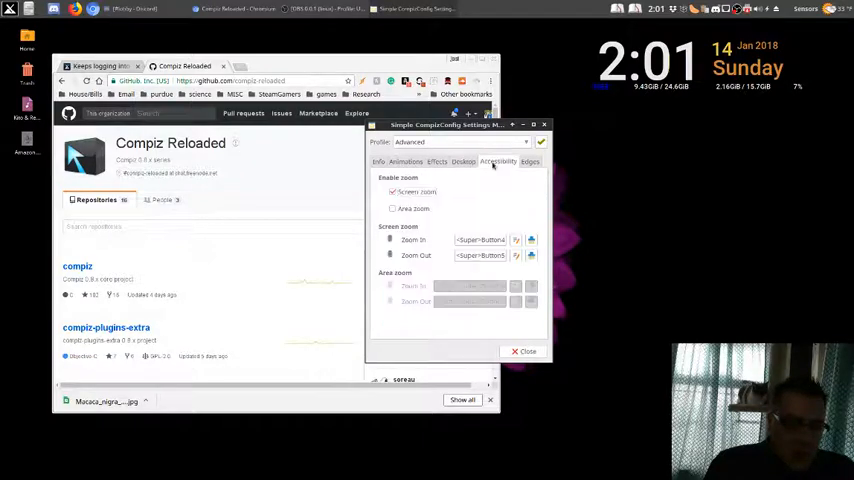
mouse_move(464, 207)
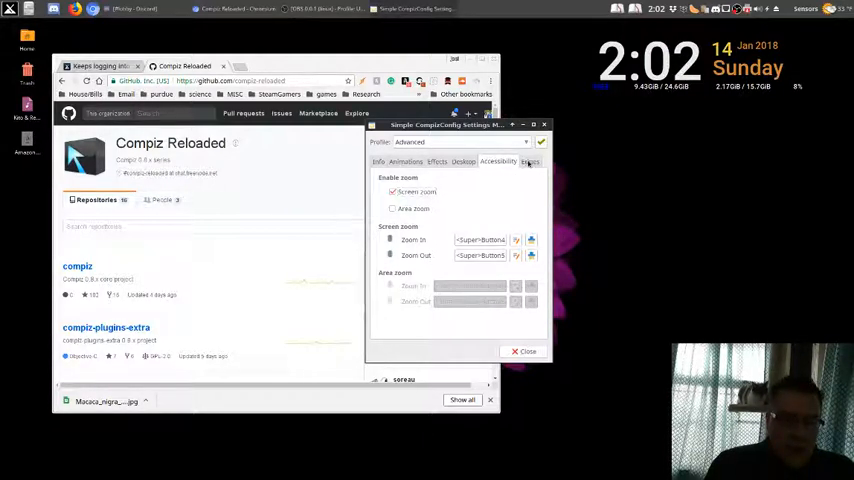
left_click(379, 162)
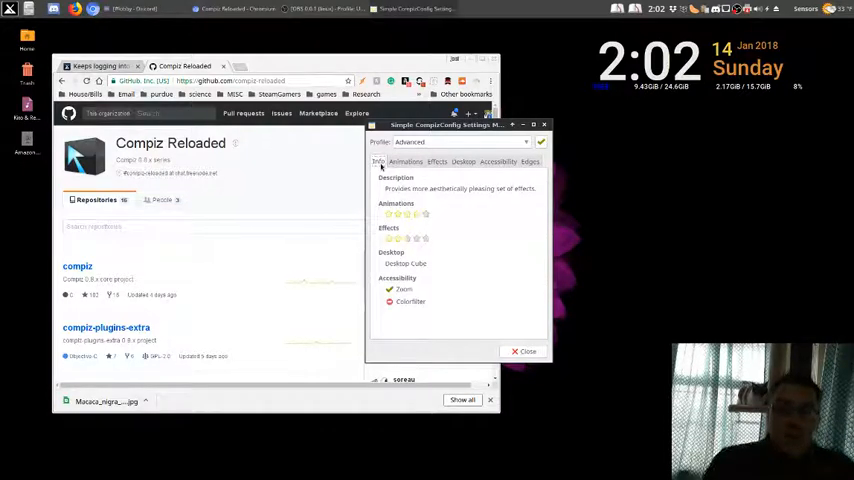